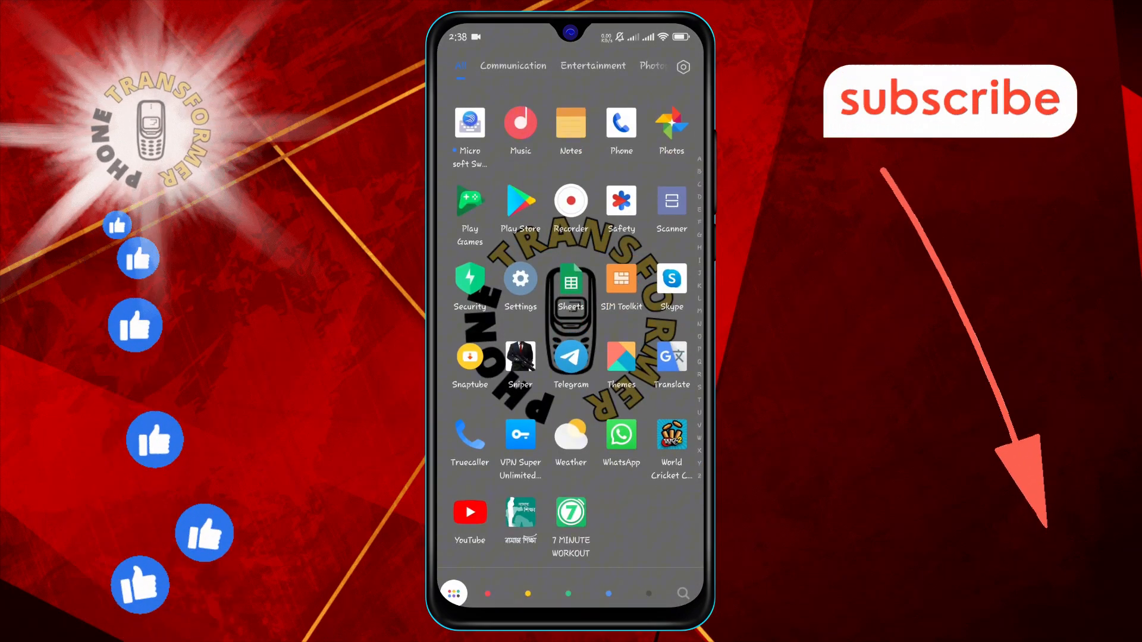
Launch Settings from the app drawer.
{"action": "left_click", "coordinate": [520, 284]}
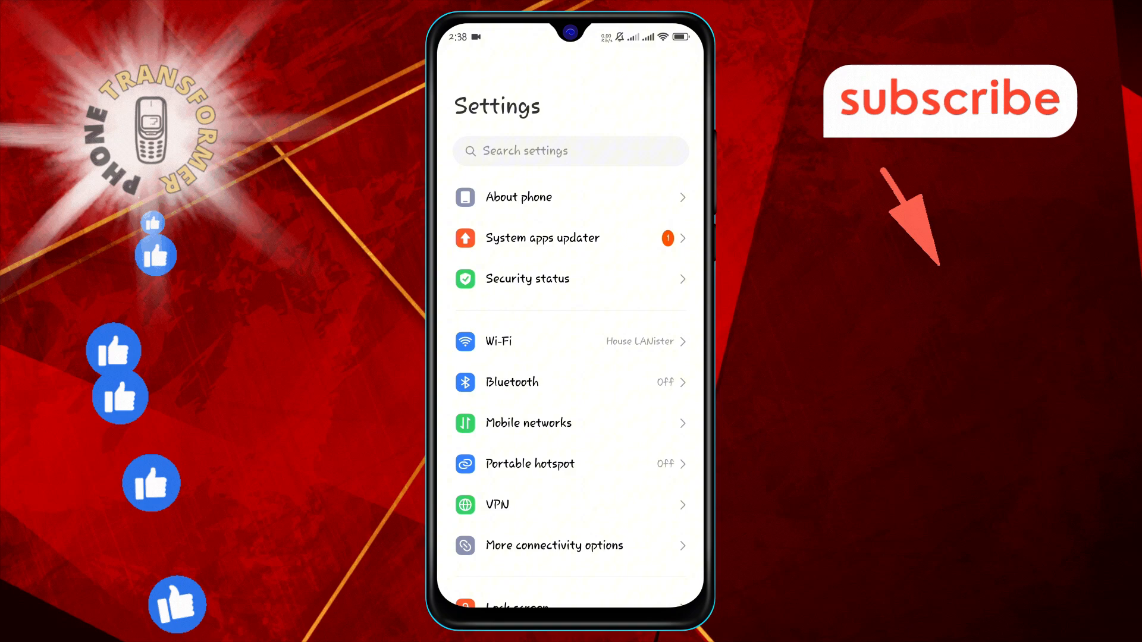
Go into Notifications & status bar from the Settings list.
{"action": "scroll", "scroll_direction": "down", "scroll_amount": 3}
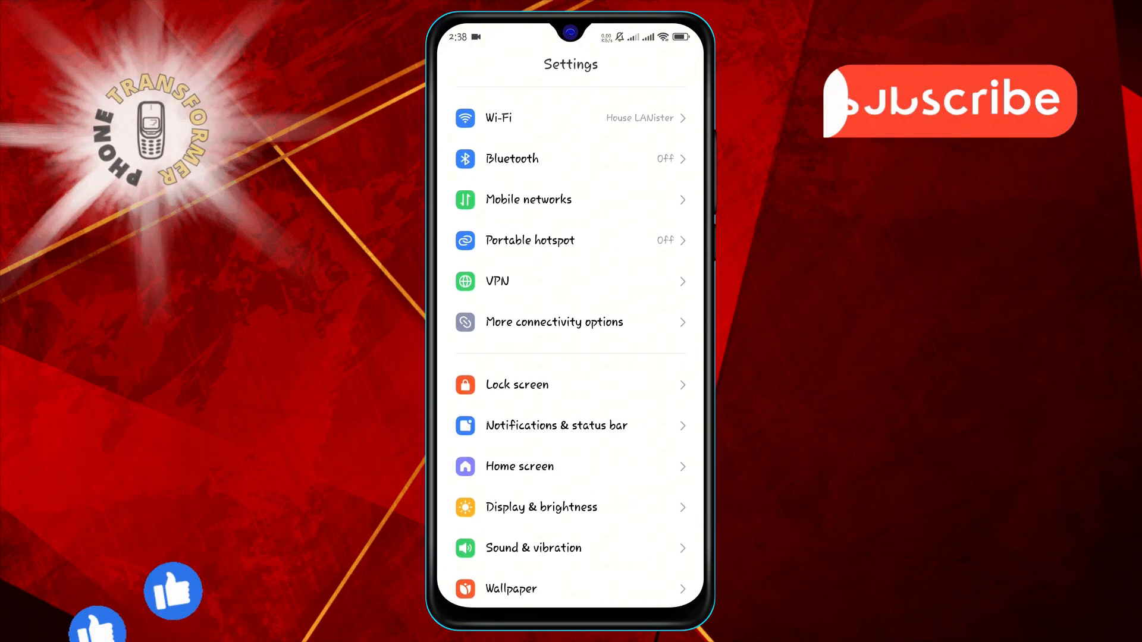
{"action": "left_click", "coordinate": [556, 425]}
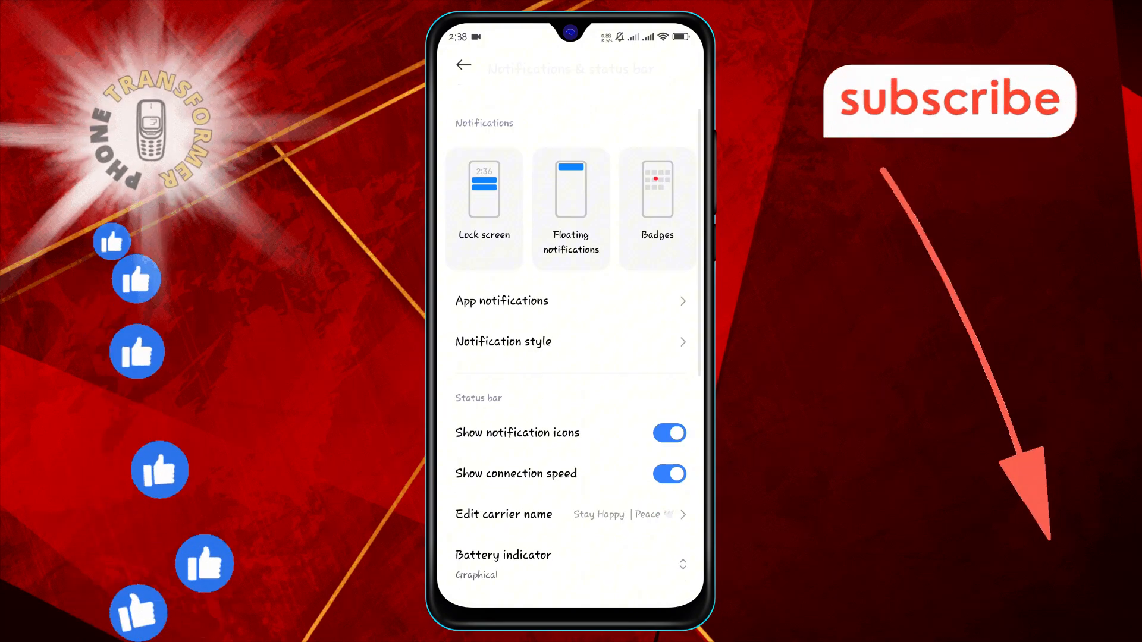
Reach Notch in individual apps and bKash's notch dropdown.
{"action": "scroll", "scroll_direction": "down", "scroll_amount": 3}
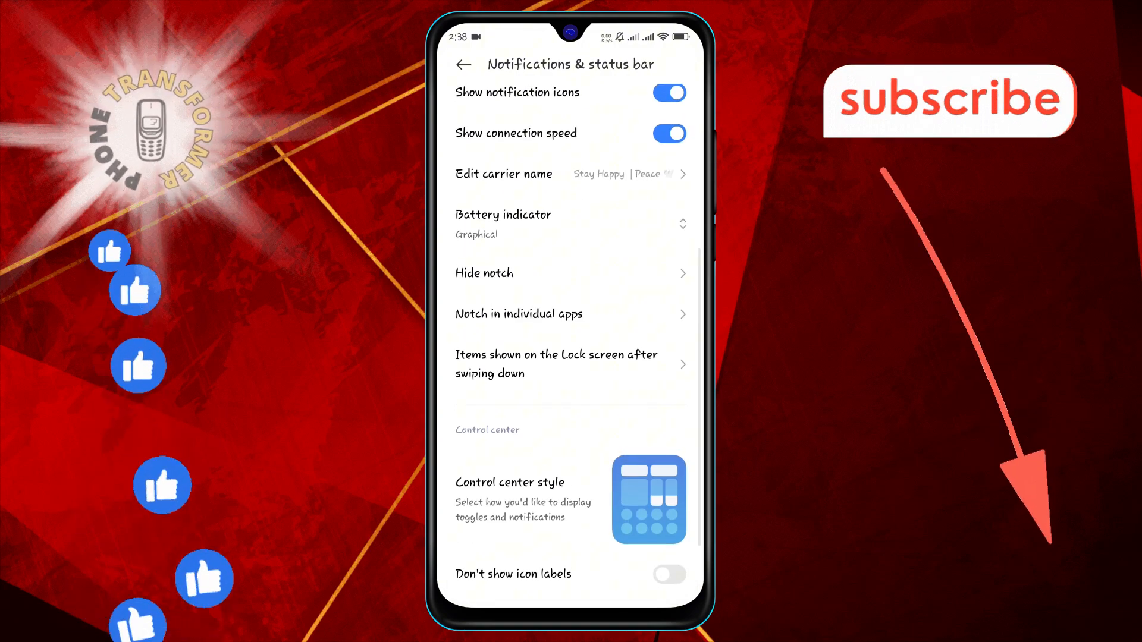
{"action": "scroll", "scroll_direction": "down", "scroll_amount": 3}
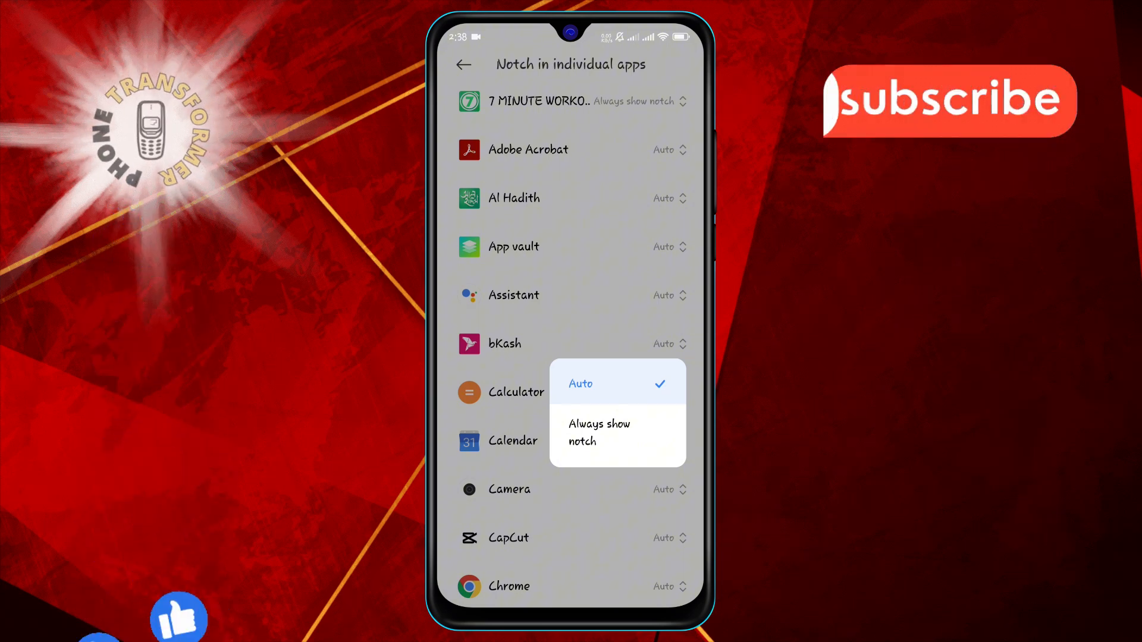
Set bKash and Calendar to Always show notch.
{"action": "left_click", "coordinate": [599, 432]}
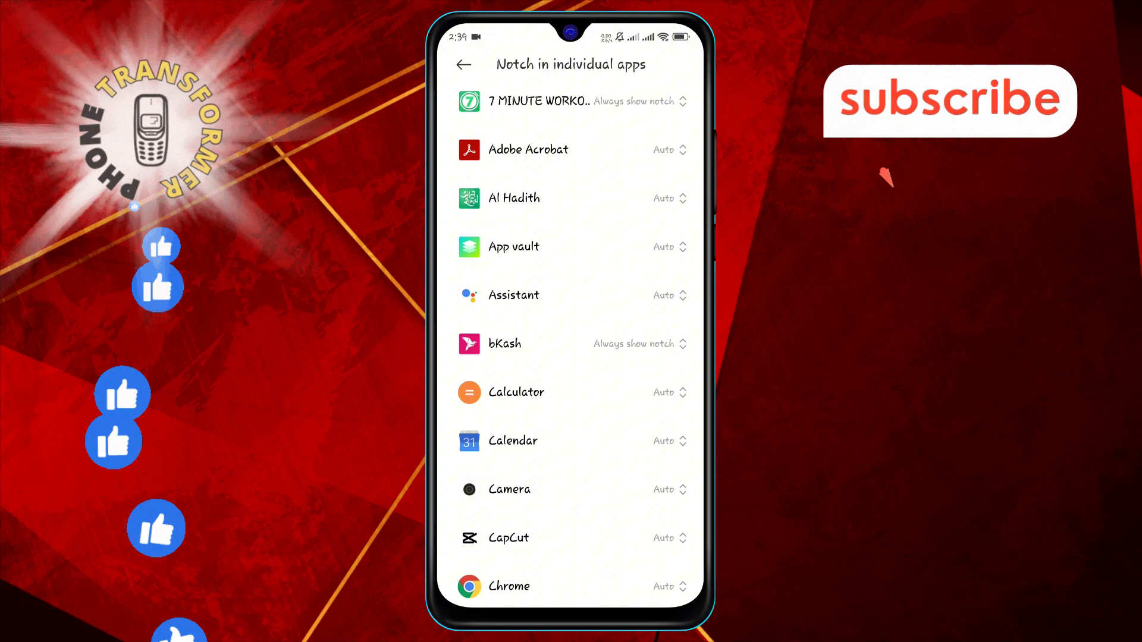
{"action": "left_click", "coordinate": [663, 391]}
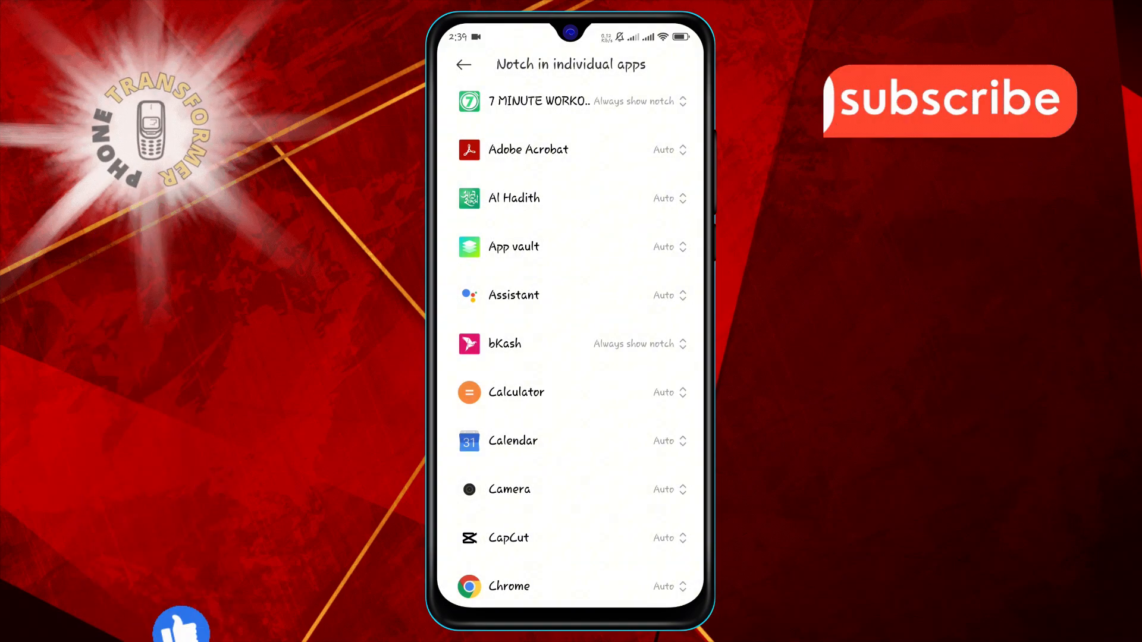
{"action": "left_click", "coordinate": [663, 440]}
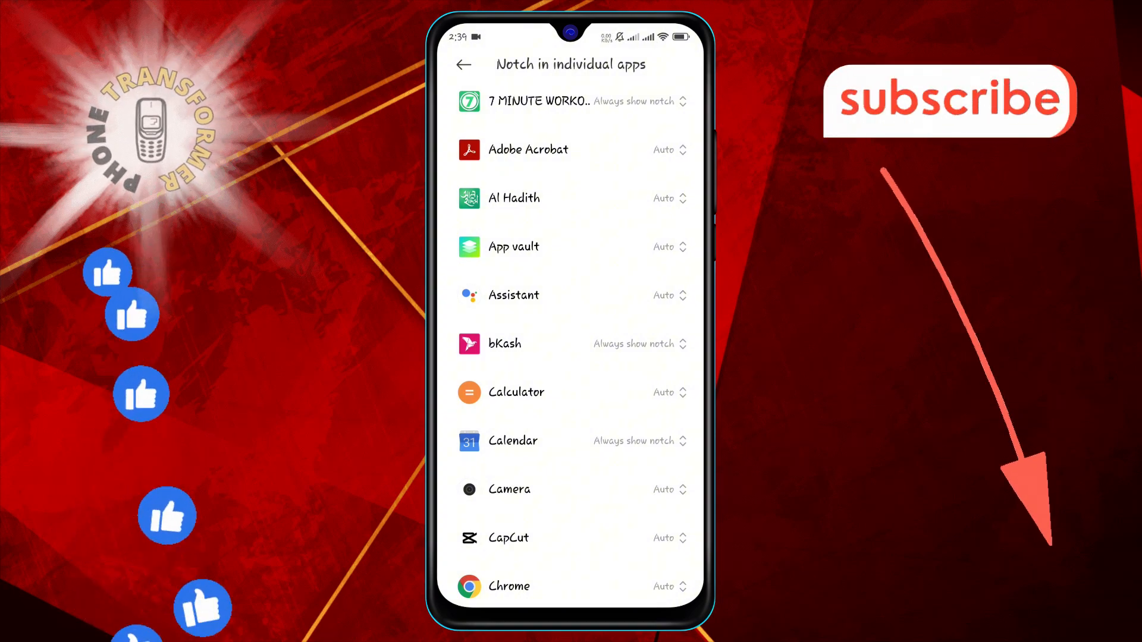
{"action": "left_click", "coordinate": [664, 489]}
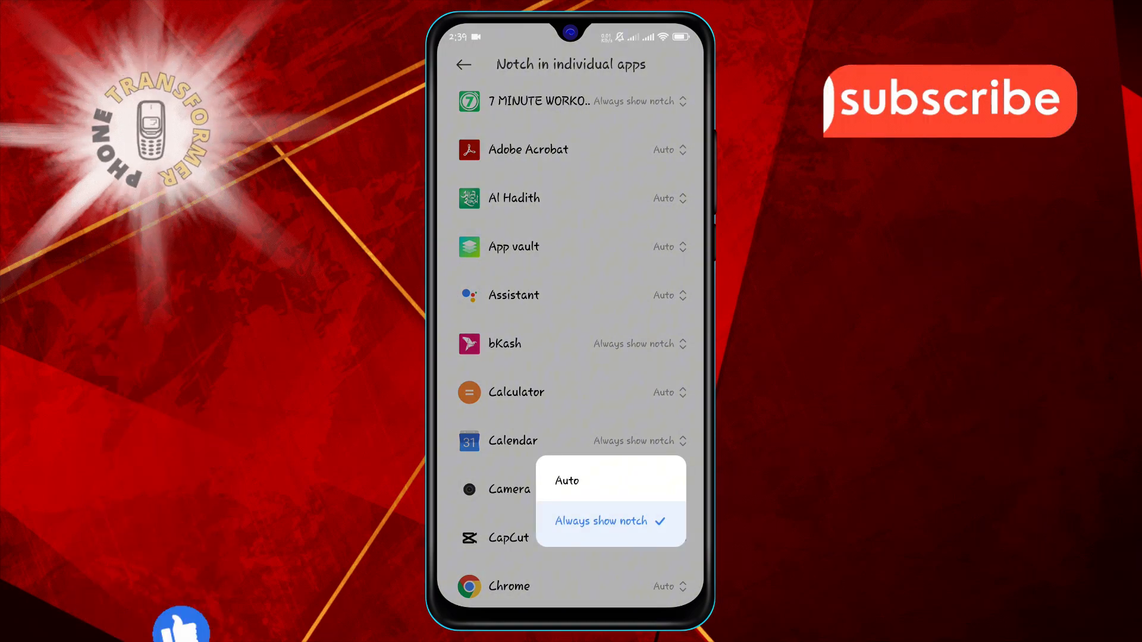